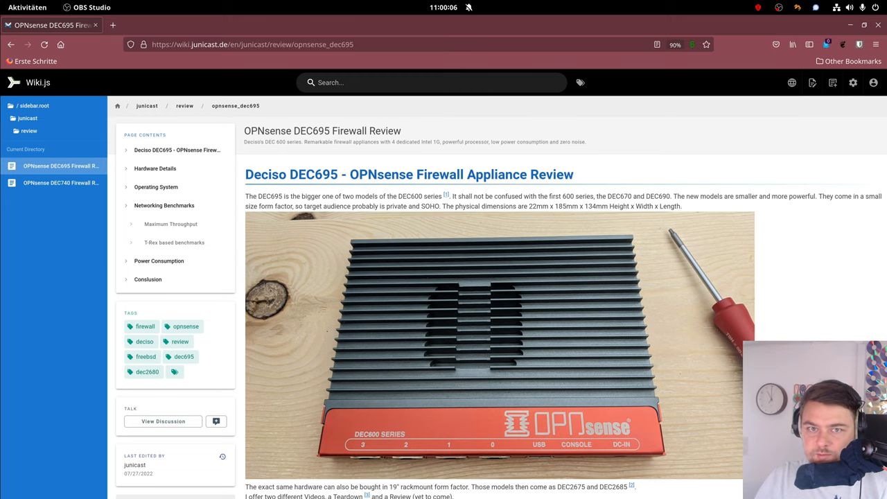
mouse_move(61, 182)
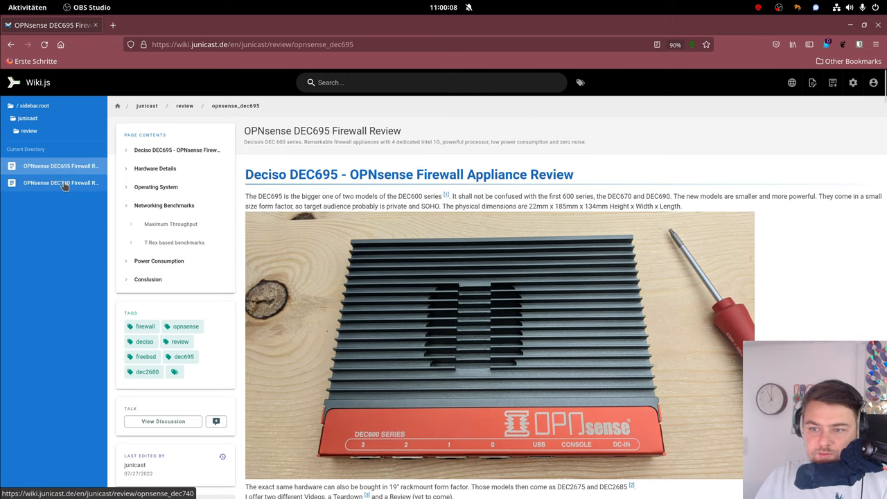
Scroll the review to Hardware Details, showing the mainboard CPU notes and sysctl/dmesg output
click(61, 183)
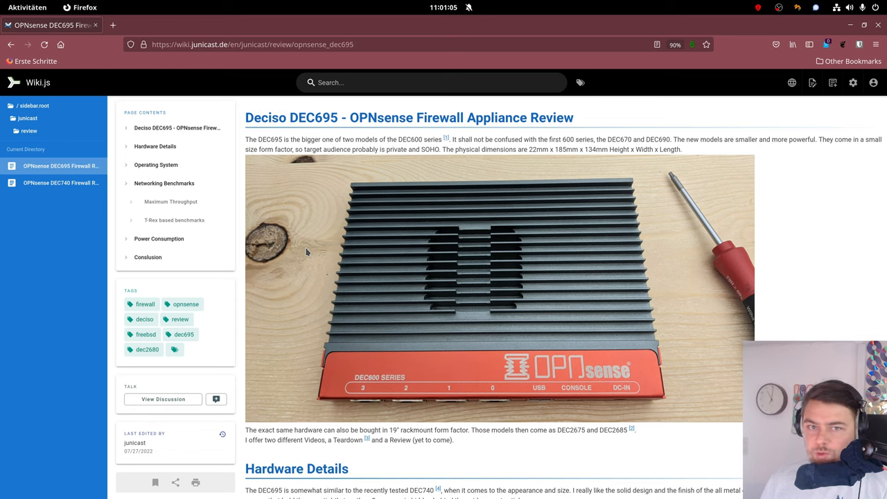
mouse_move(346, 212)
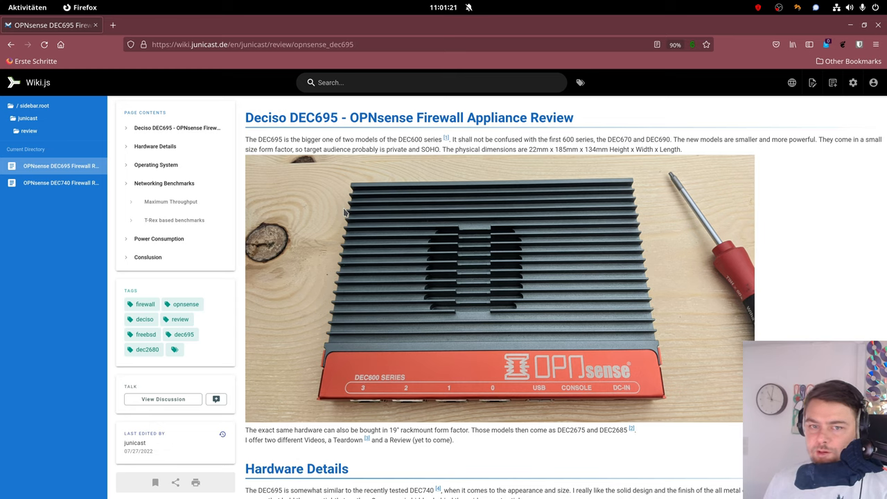
mouse_move(246, 235)
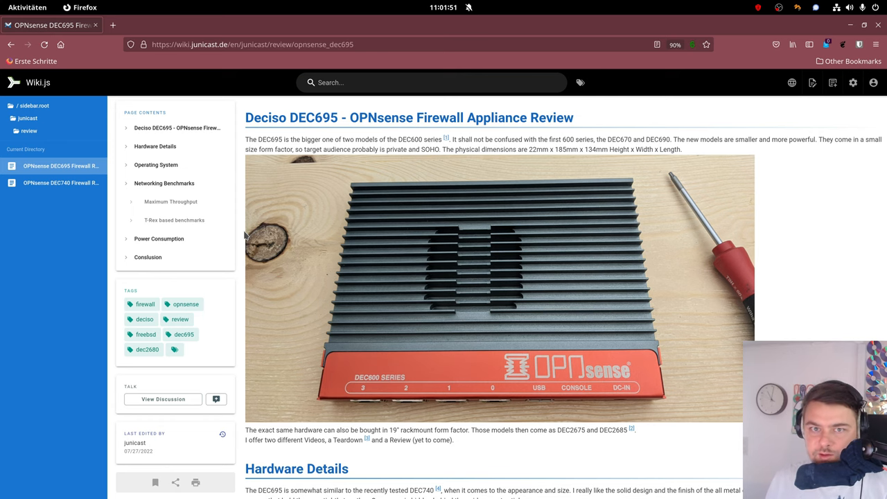
scroll(down, 3)
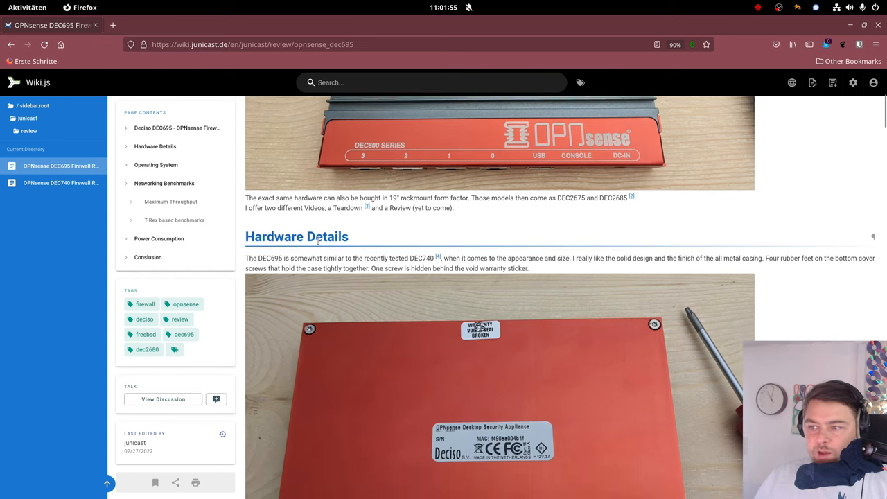
scroll(down, 3)
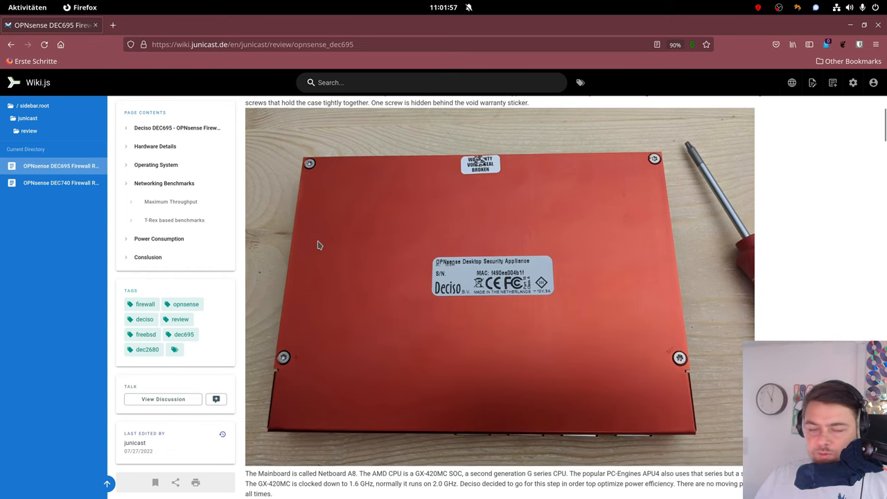
scroll(down, 3)
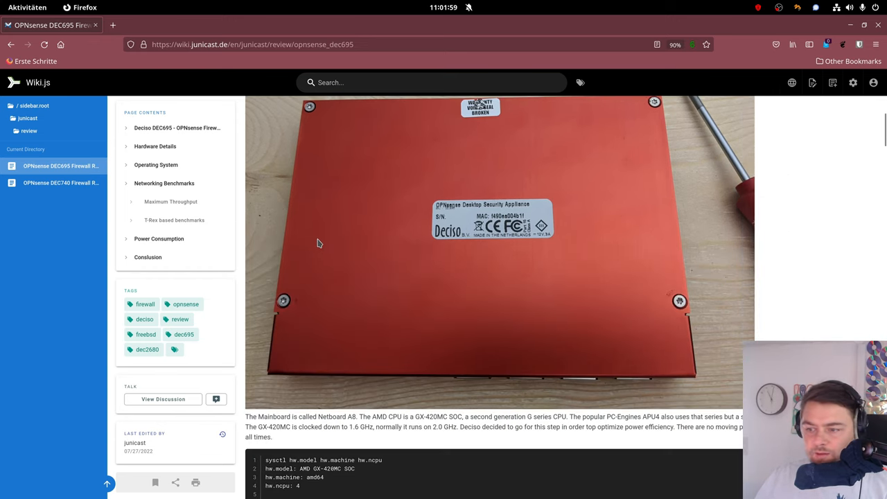
scroll(down, 3)
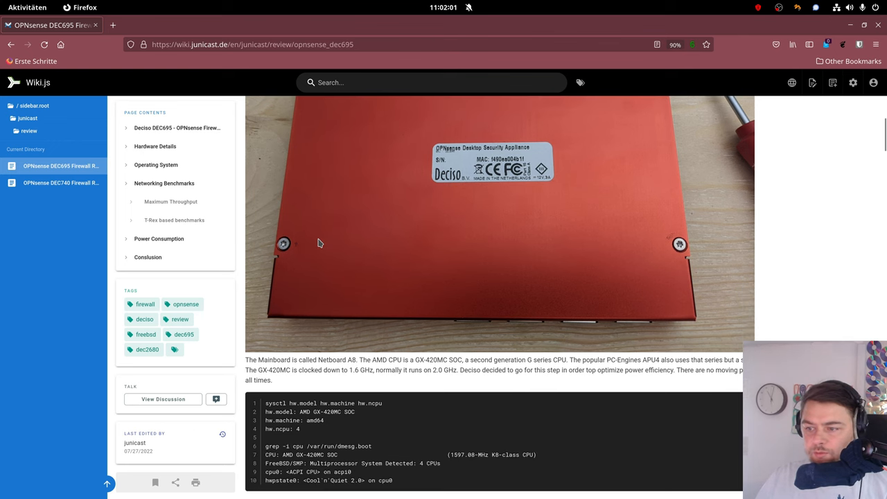
scroll(down, 3)
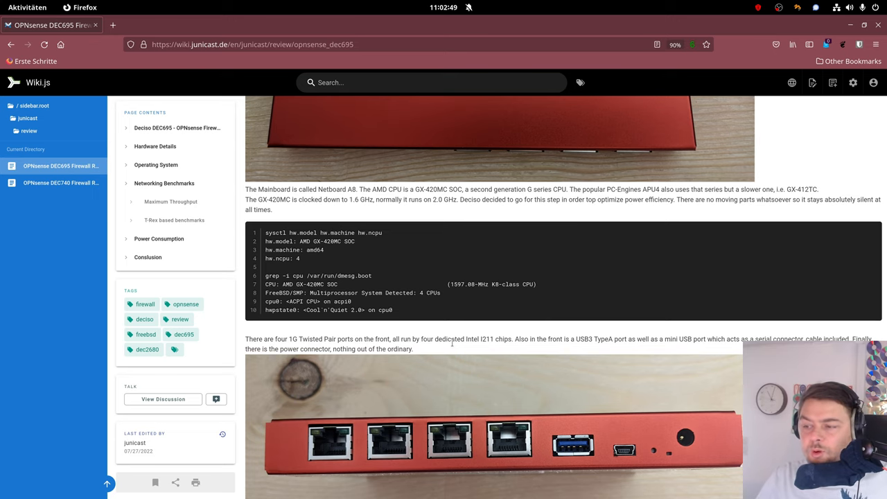
Scroll to the front-port photo and the paragraph on the DDR3 RAM slot and M.2 NVMe SSD
scroll(down, 3)
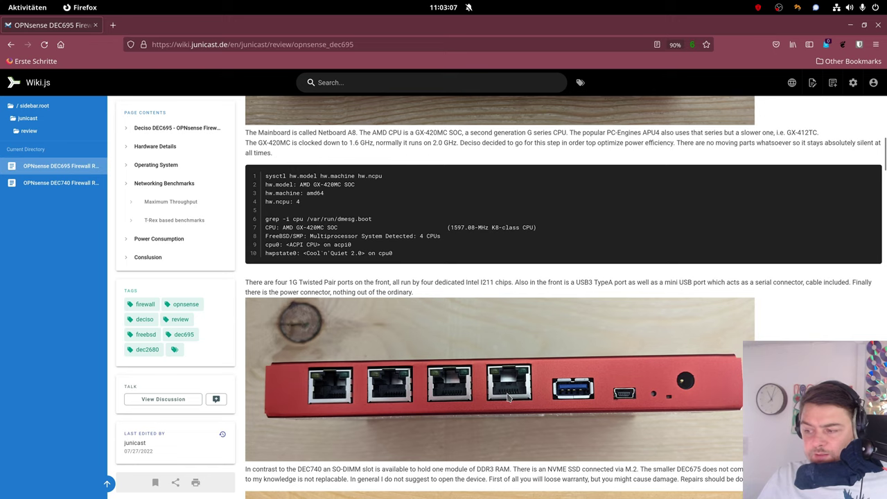
mouse_move(583, 400)
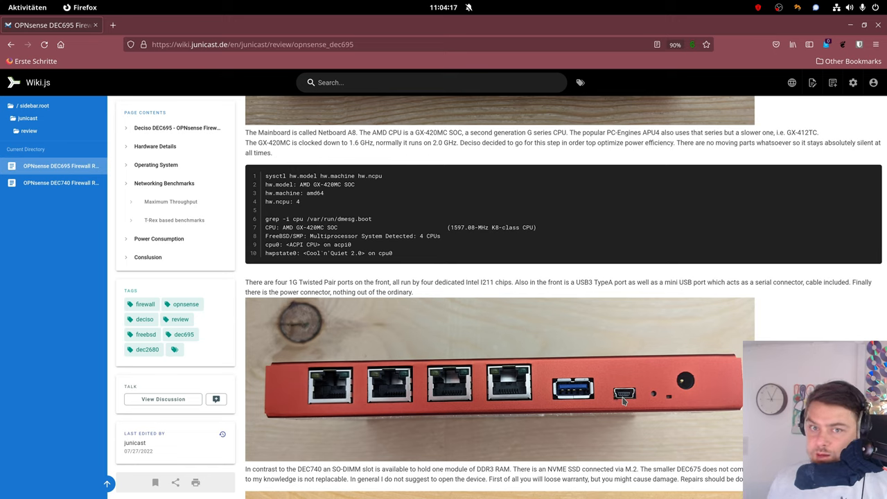
mouse_move(691, 383)
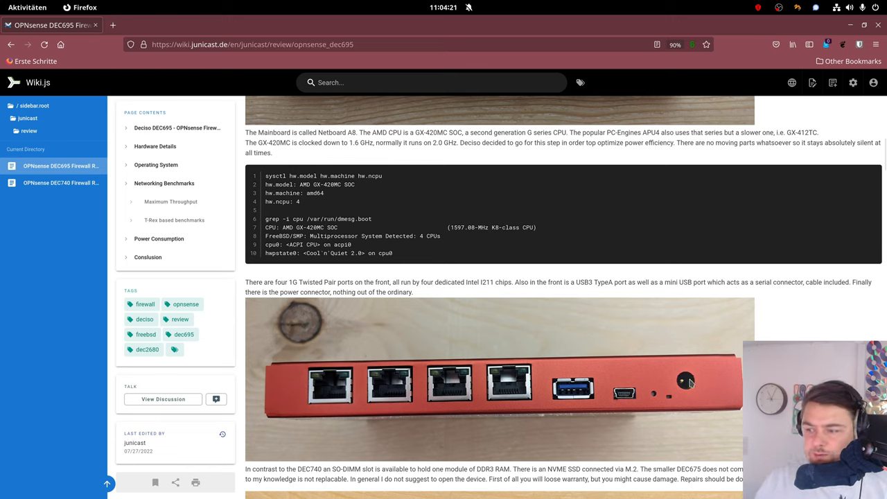
mouse_move(672, 387)
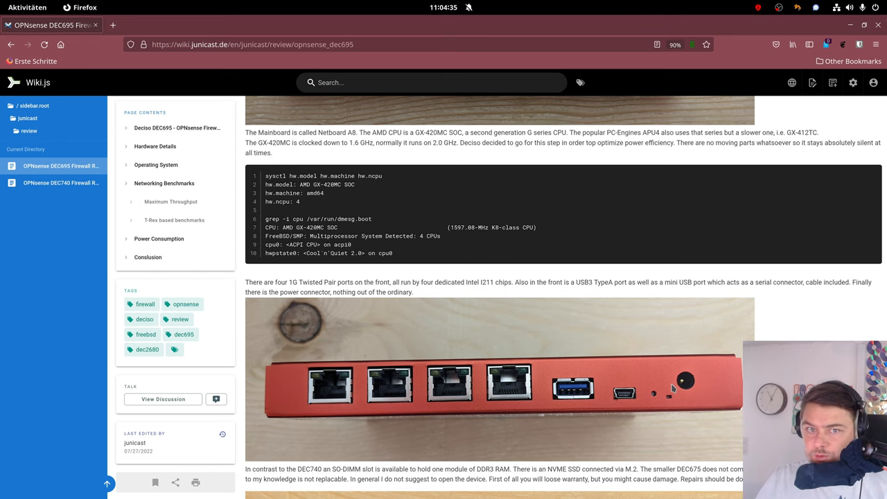
Scroll to the NetBoard A8 mainboard photo showing the NVMe SSD, RAM and network chips
scroll(down, 3)
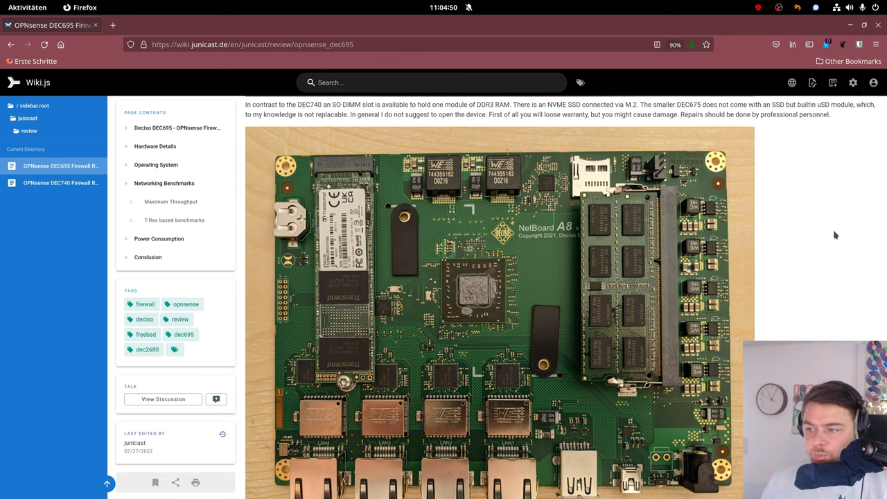
mouse_move(359, 293)
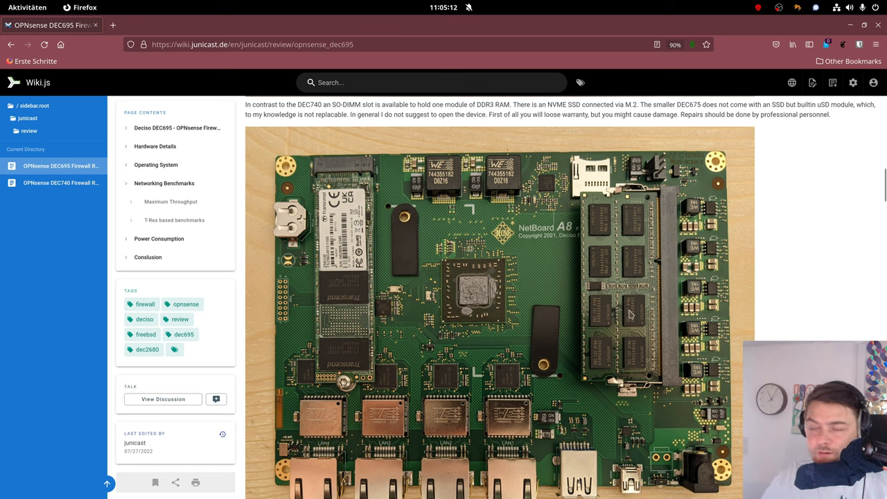
mouse_move(671, 318)
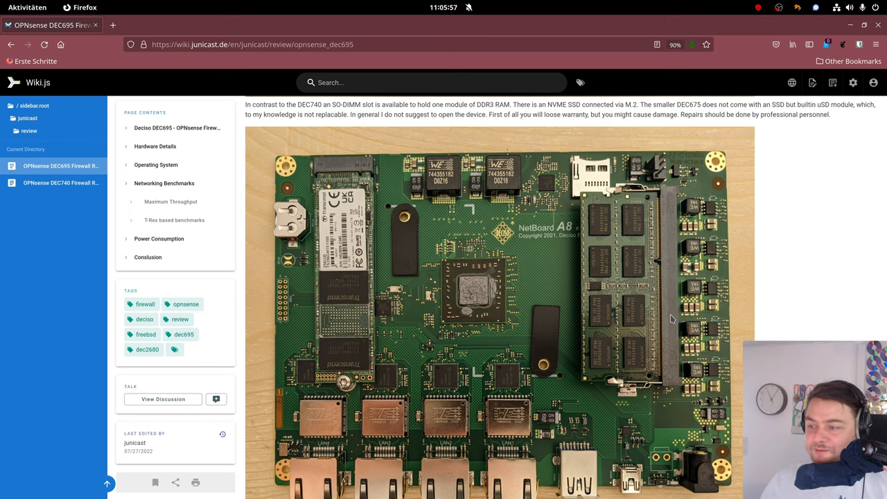
Scroll to the Operating System section and the Networking Benchmarks test setup diagram
scroll(down, 3)
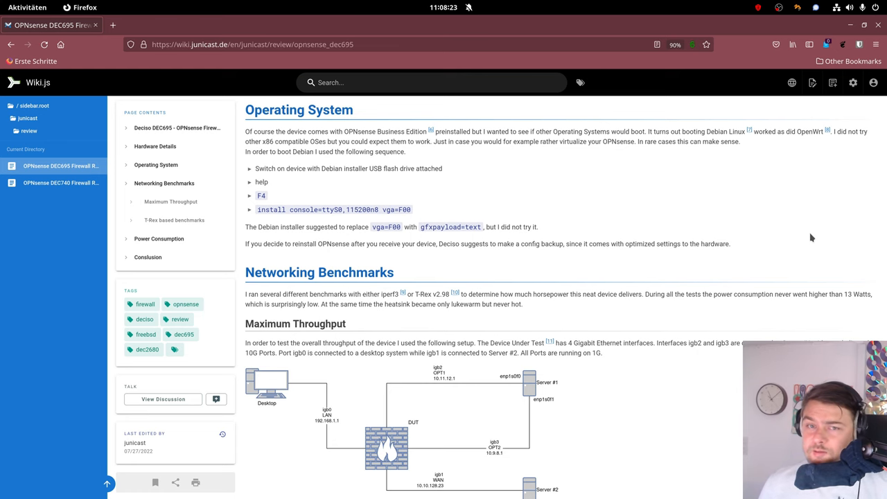
scroll(down, 3)
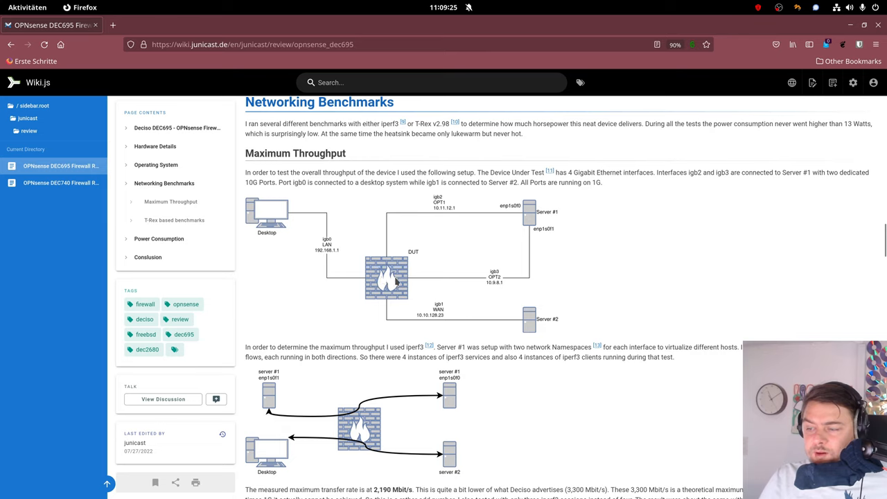
mouse_move(534, 215)
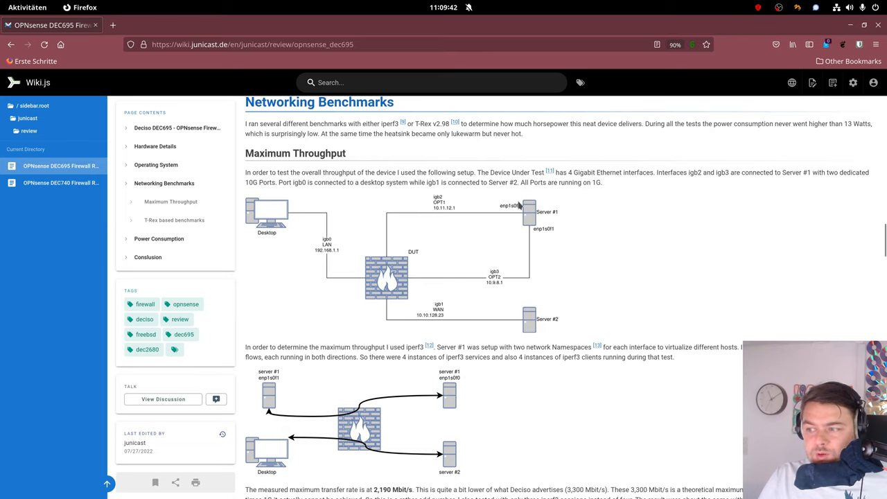
mouse_move(352, 233)
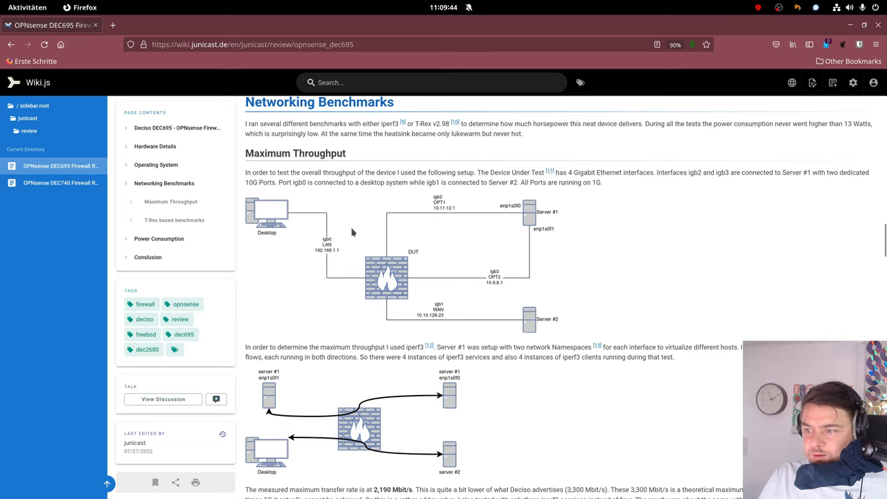
mouse_move(321, 329)
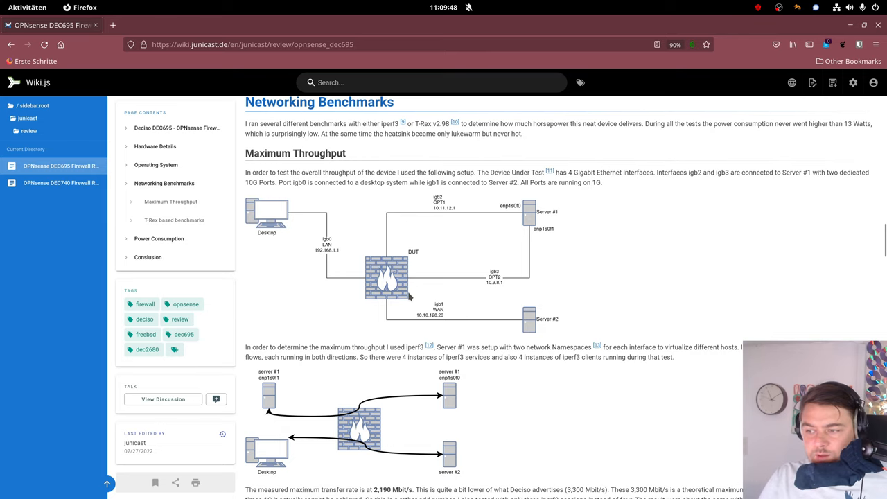
mouse_move(512, 233)
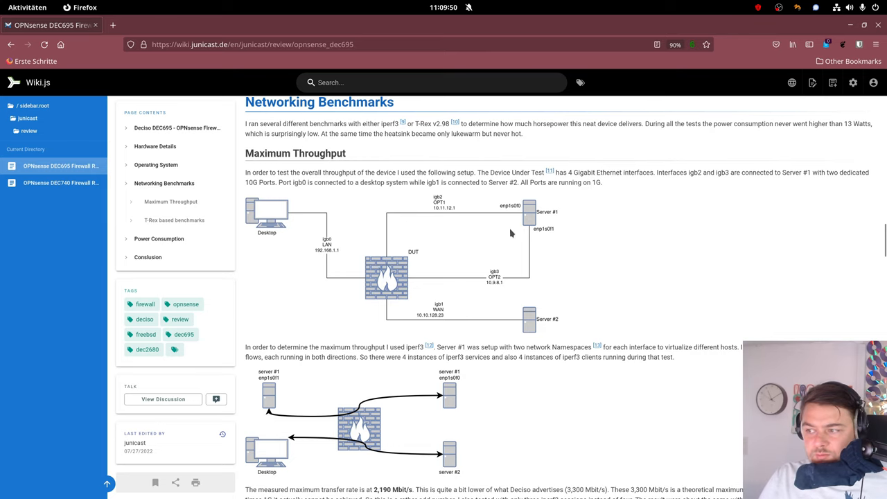
scroll(down, 3)
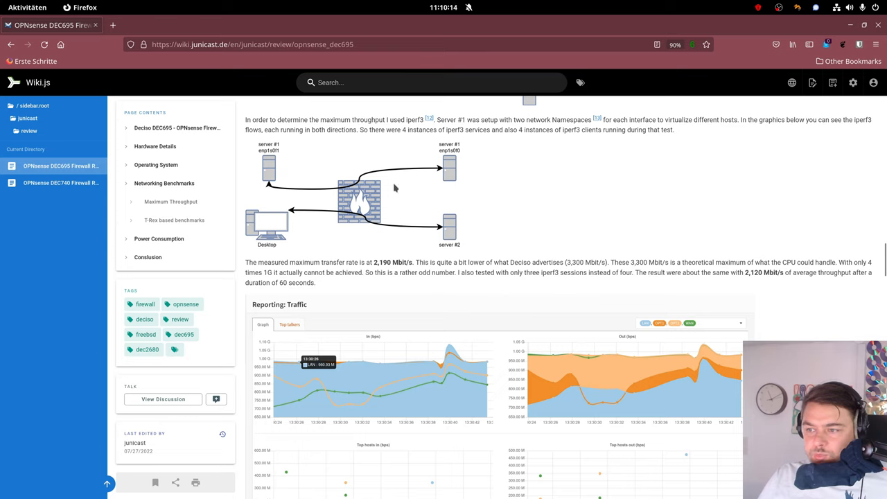
mouse_move(447, 180)
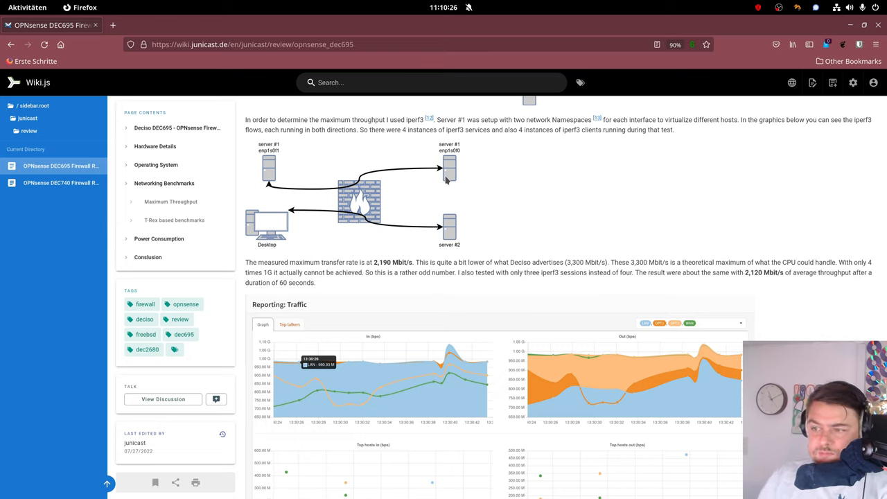
mouse_move(291, 228)
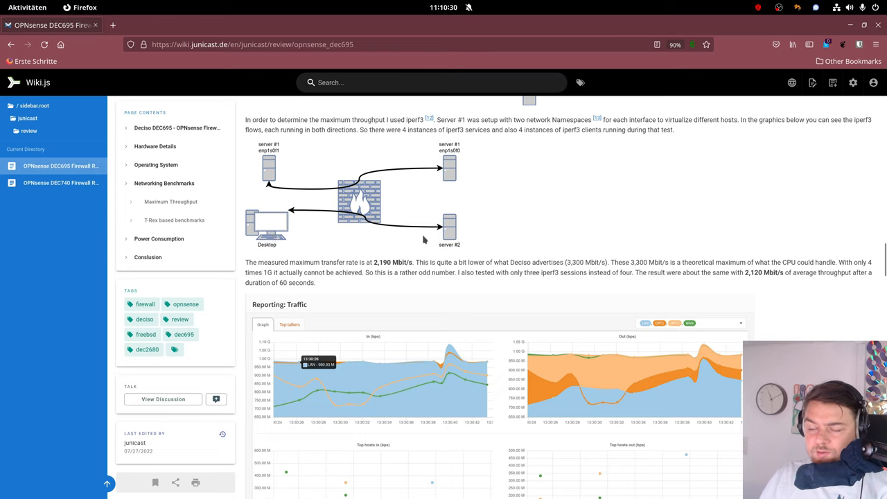
mouse_move(272, 185)
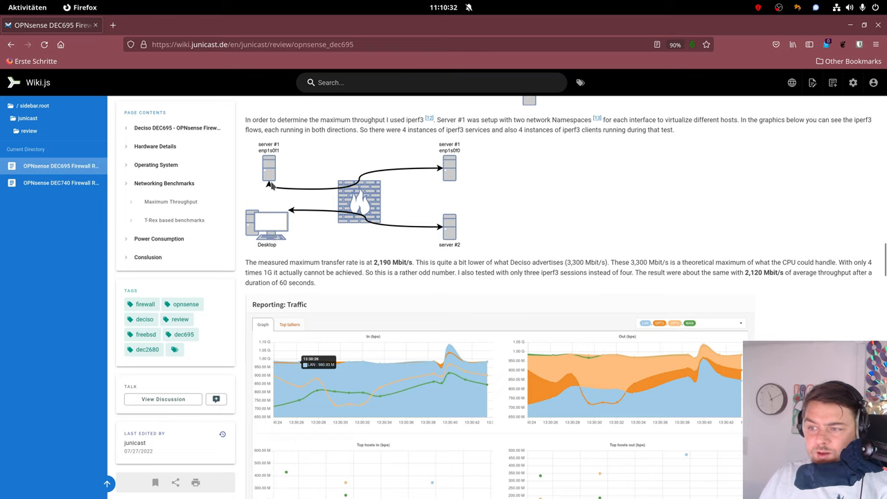
mouse_move(272, 198)
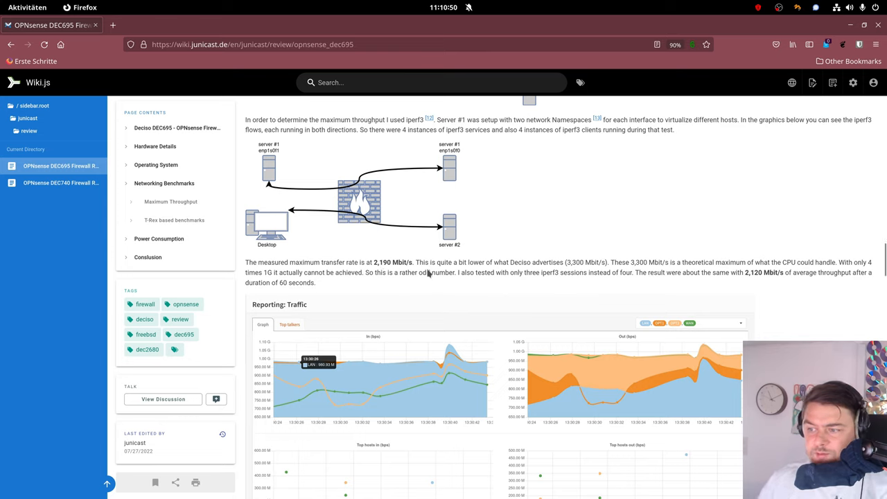
mouse_move(387, 285)
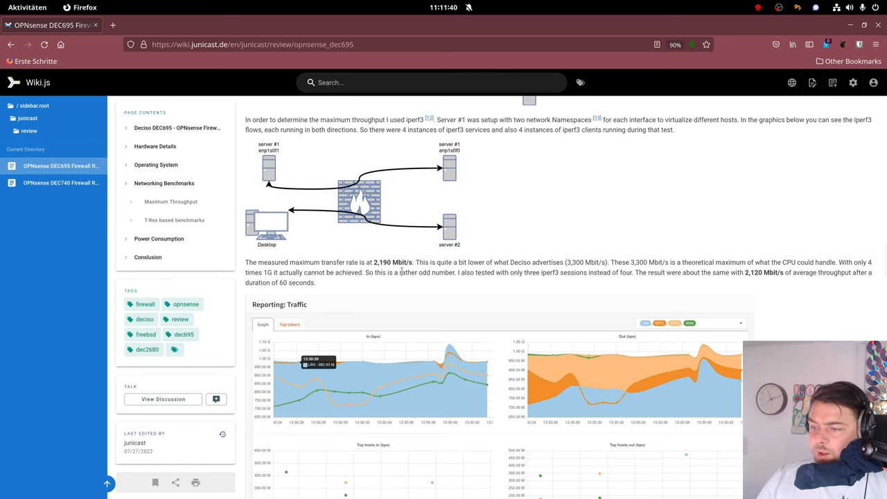
Scroll to the port-to-port OPT1/OPT2 traffic graph and the T-Rex benchmarks heading
scroll(down, 3)
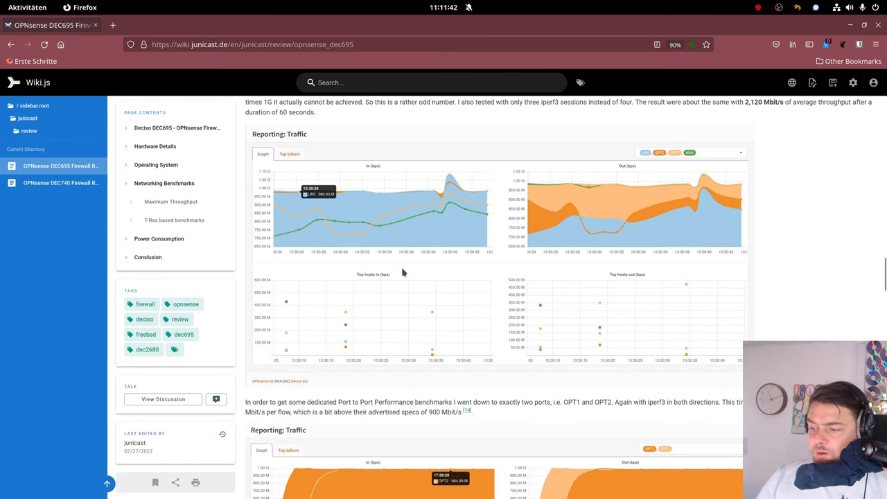
scroll(down, 3)
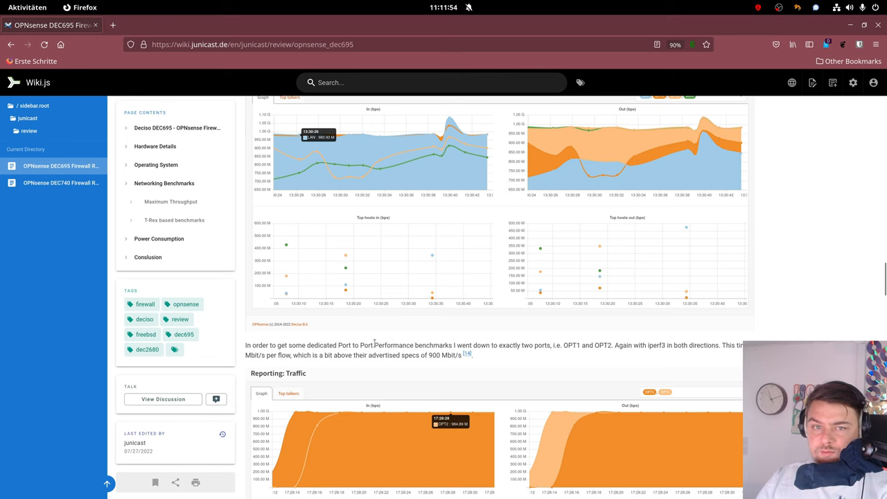
scroll(down, 3)
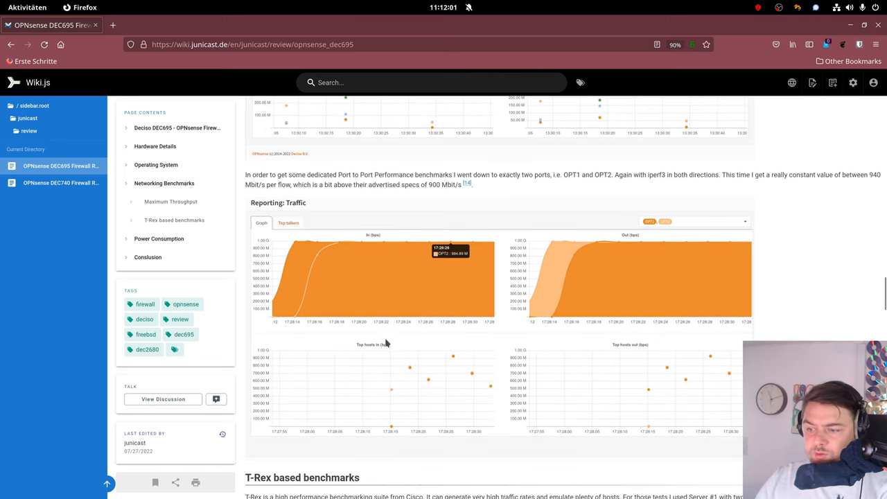
Scroll past the Imix 64 Byte results to the Simple HTTP 1Gb/sec test, showing 74,5 Mbit/s
scroll(down, 3)
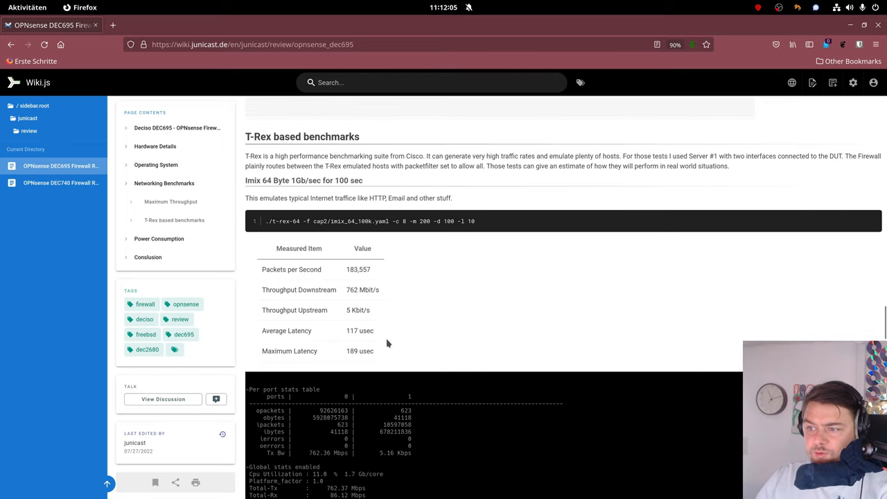
mouse_move(488, 318)
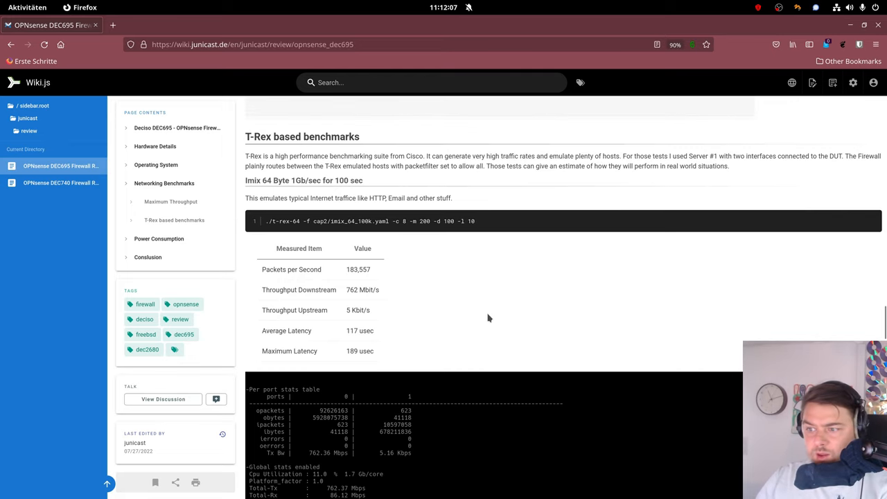
mouse_move(471, 320)
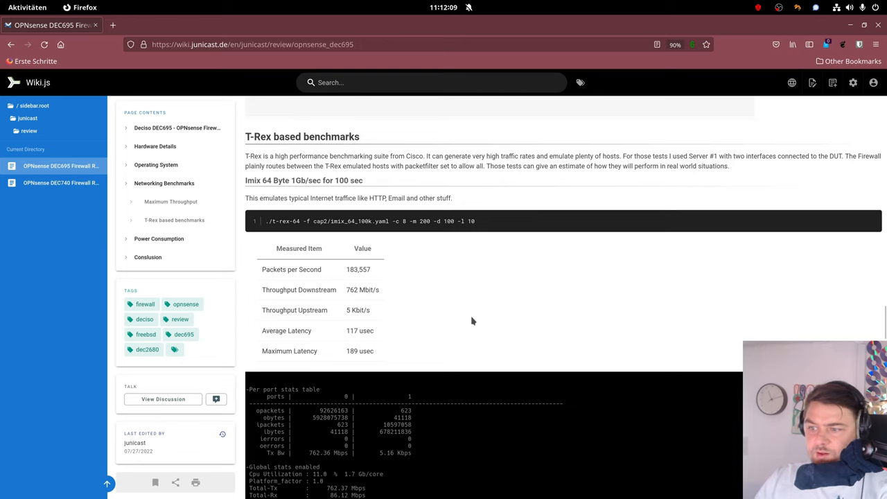
mouse_move(423, 240)
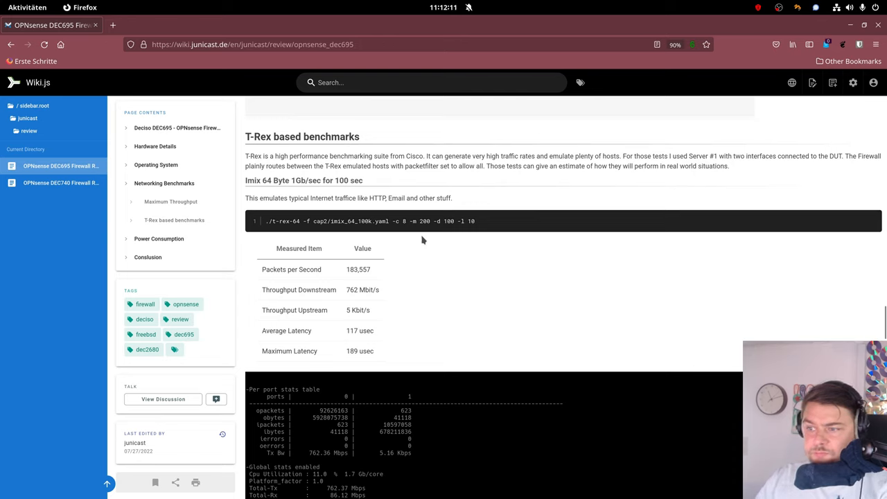
mouse_move(323, 238)
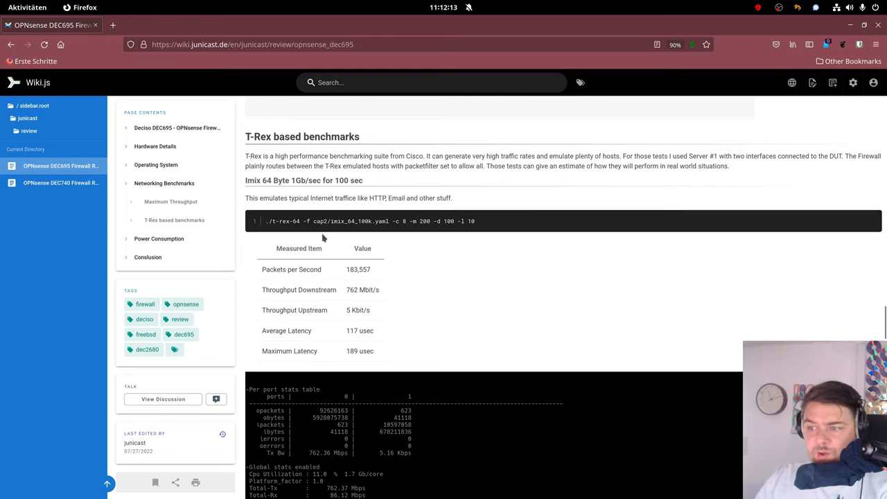
mouse_move(325, 248)
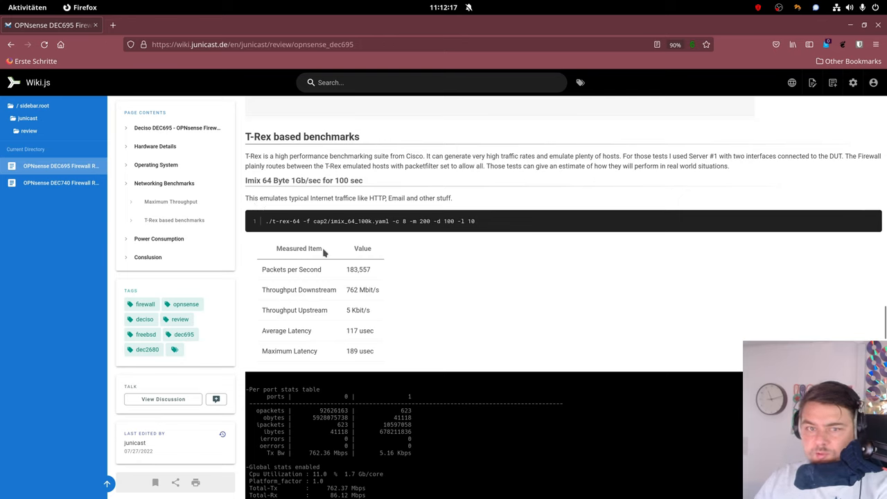
mouse_move(339, 252)
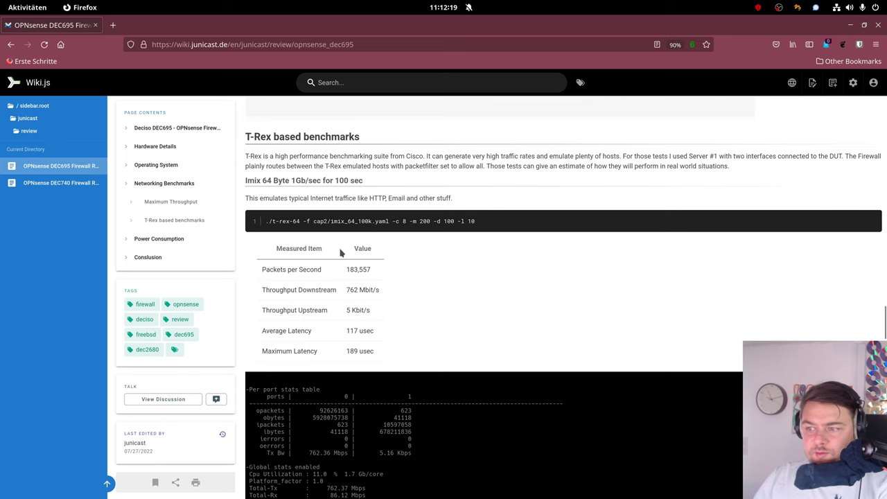
mouse_move(329, 248)
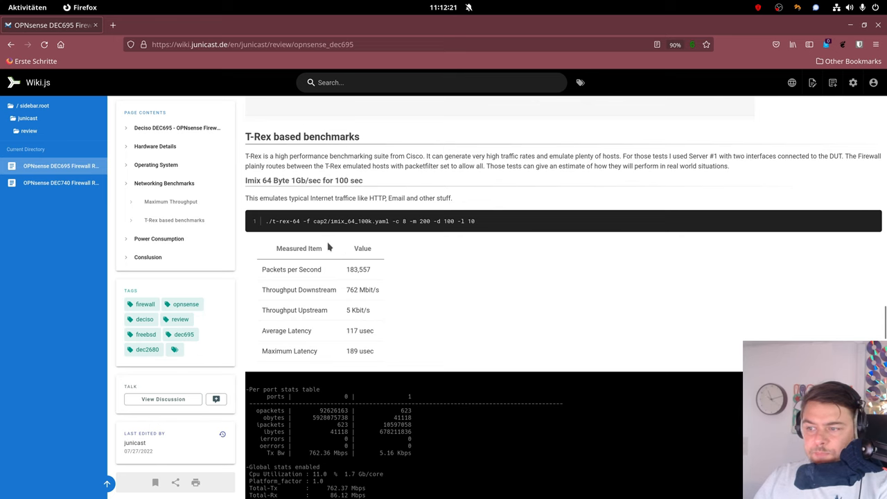
scroll(down, 3)
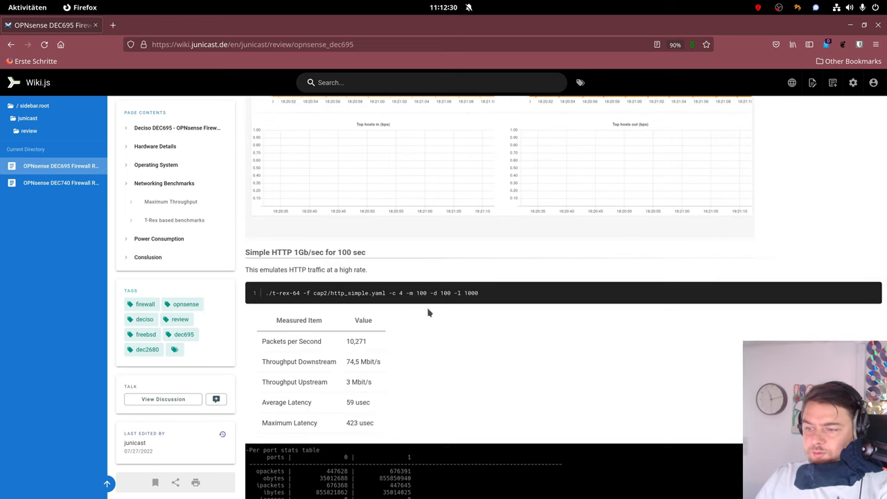
scroll(down, 3)
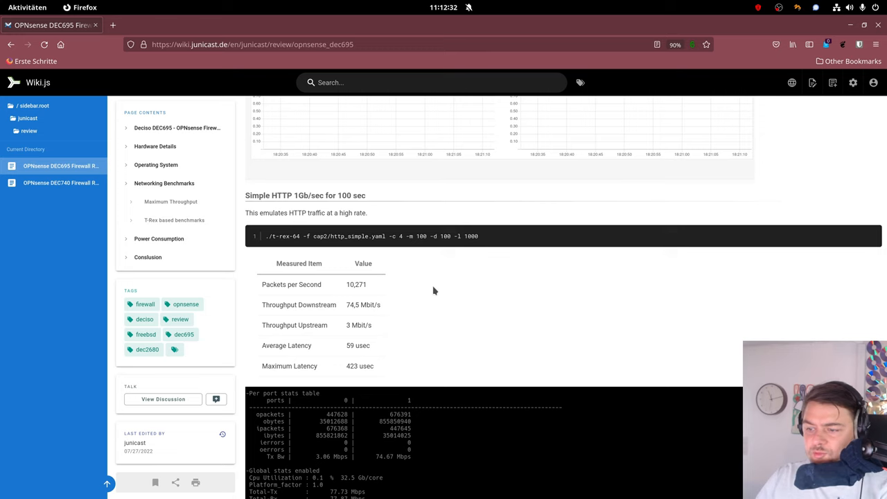
scroll(down, 3)
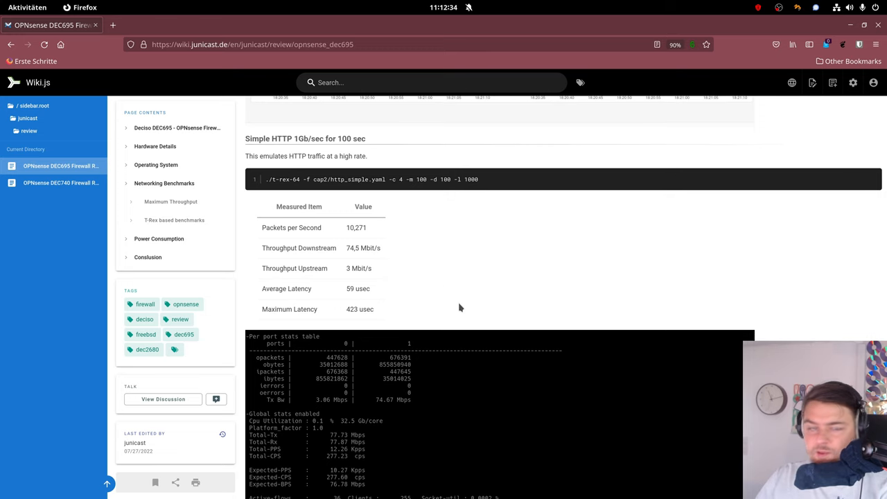
Scroll past the Power Consumption table (8 W idle) to the conclusion and reference links
scroll(down, 3)
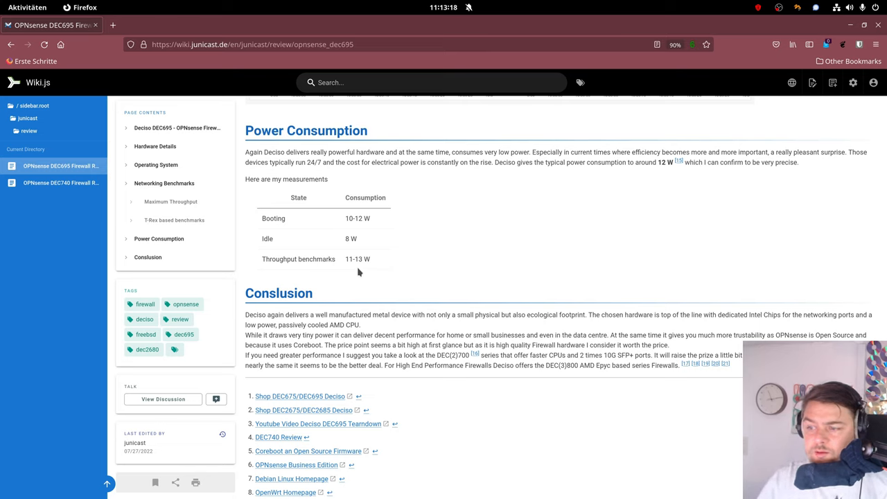
mouse_move(355, 238)
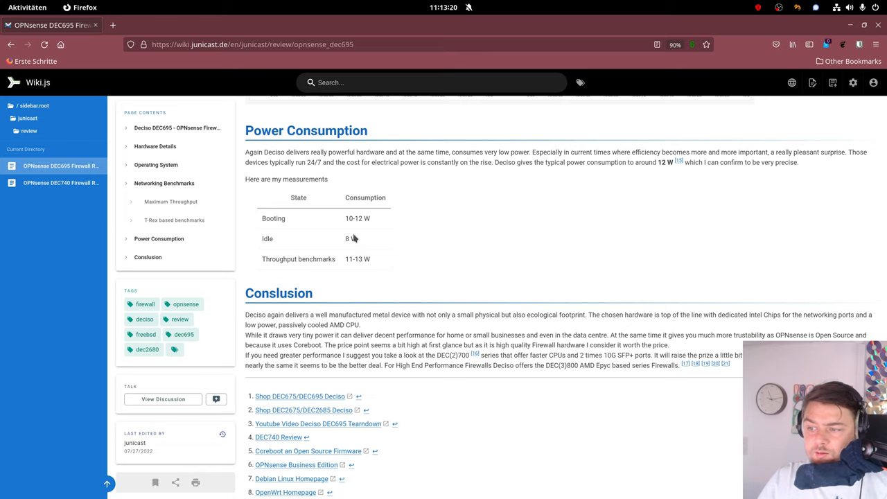
mouse_move(357, 239)
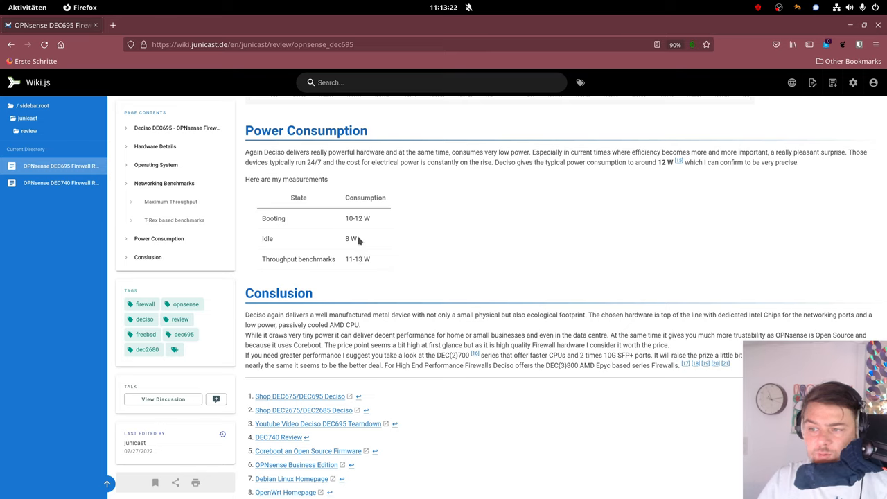
mouse_move(367, 271)
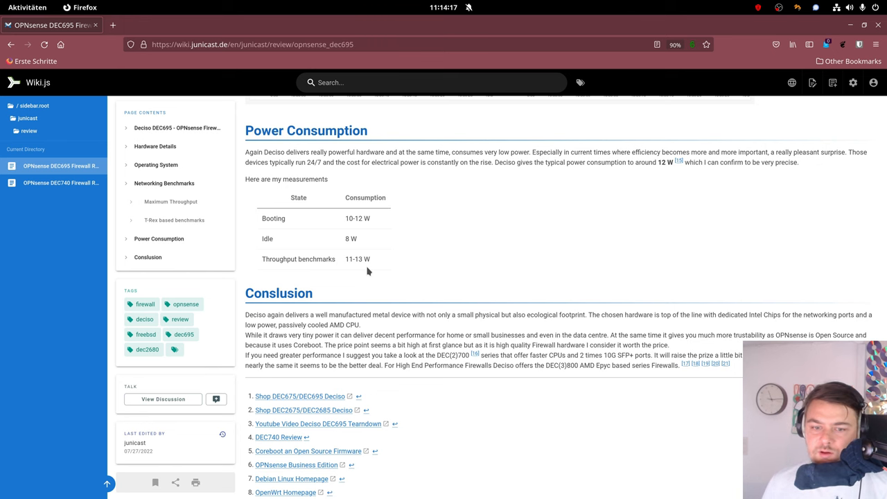
scroll(down, 3)
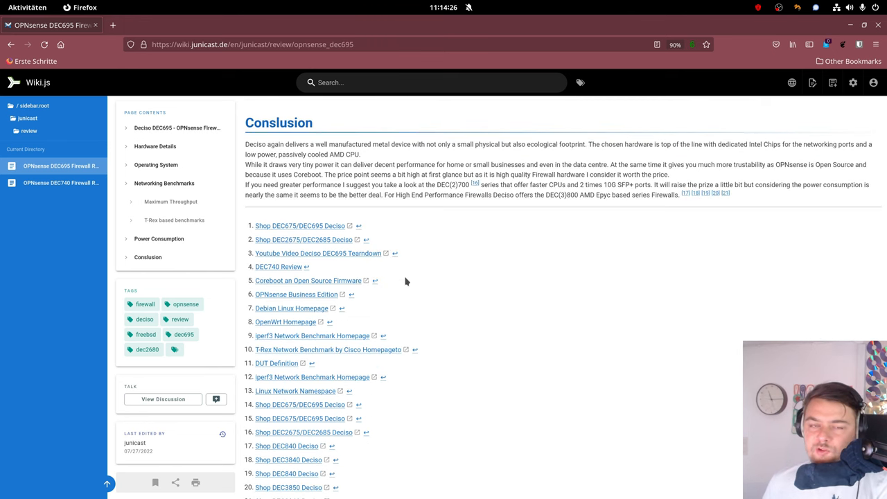